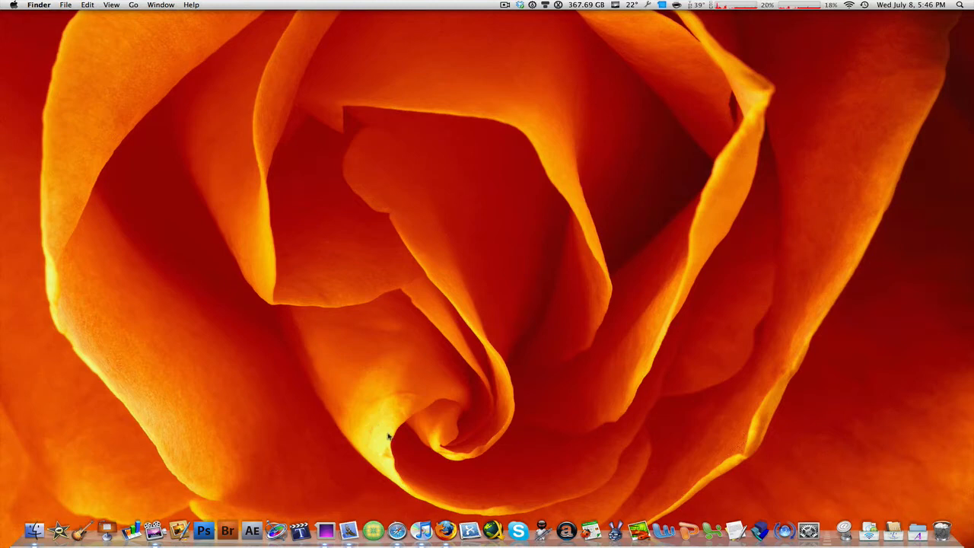
mouse_move(400, 422)
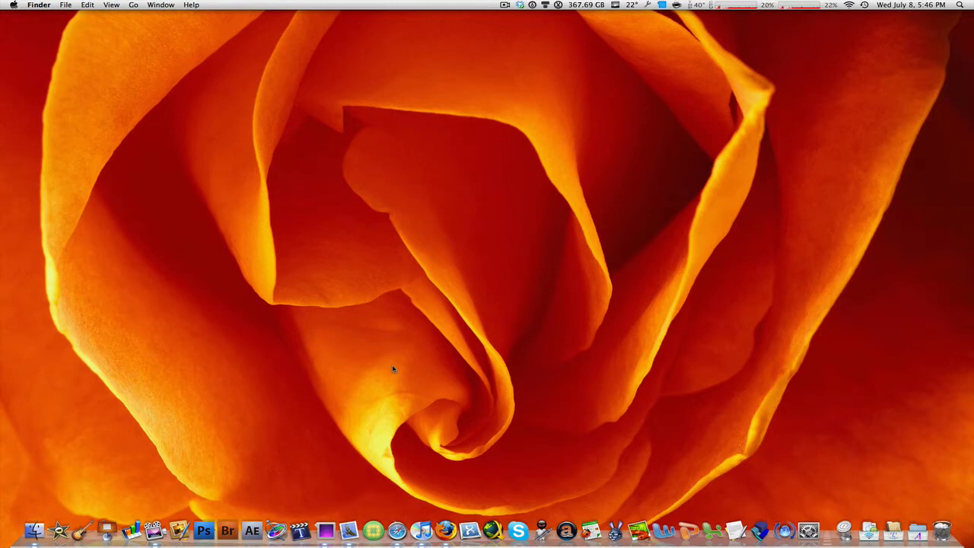
mouse_move(451, 426)
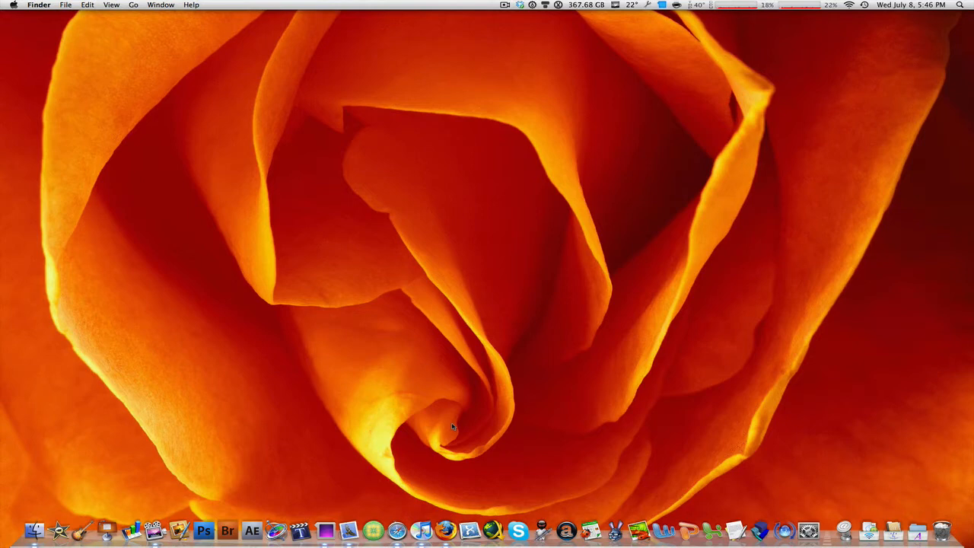
mouse_move(396, 530)
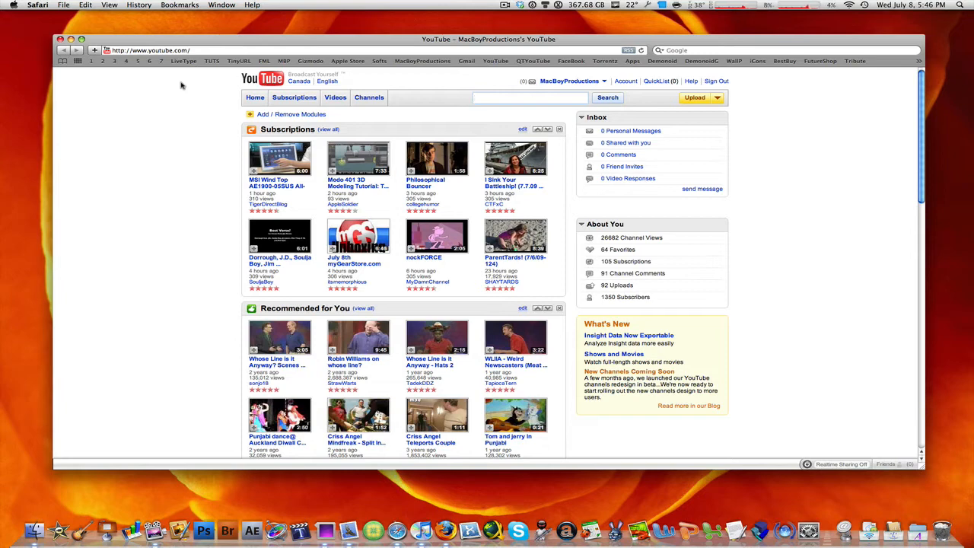
mouse_move(396, 529)
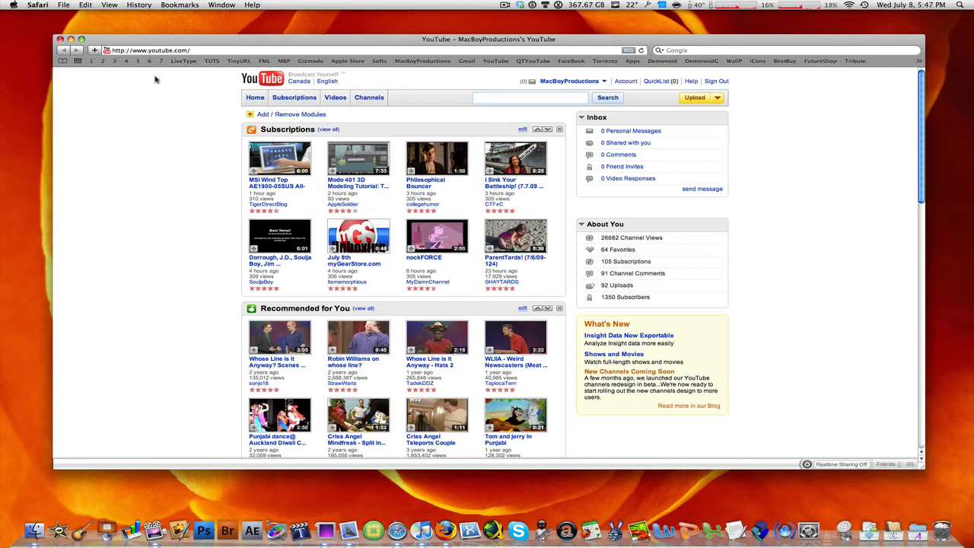
mouse_move(171, 114)
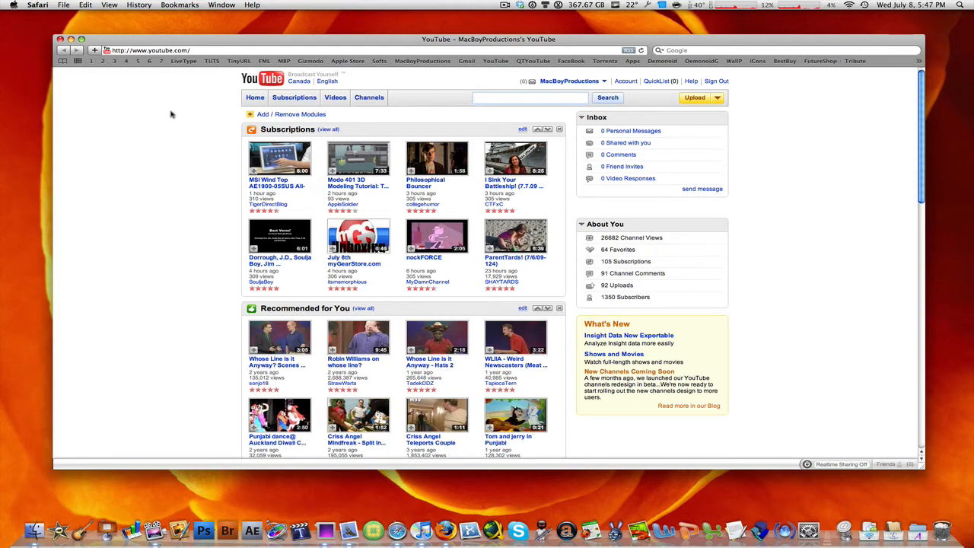
mouse_move(211, 133)
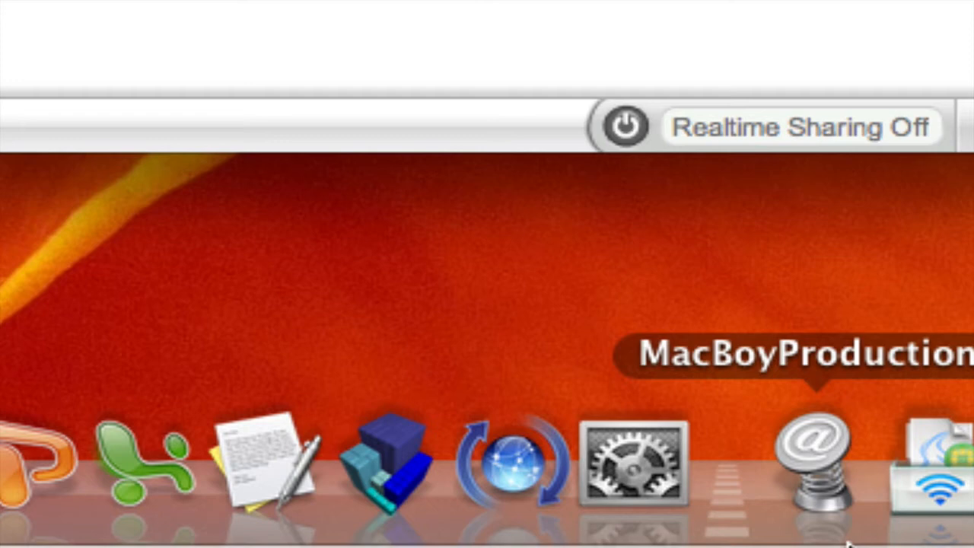
mouse_move(833, 505)
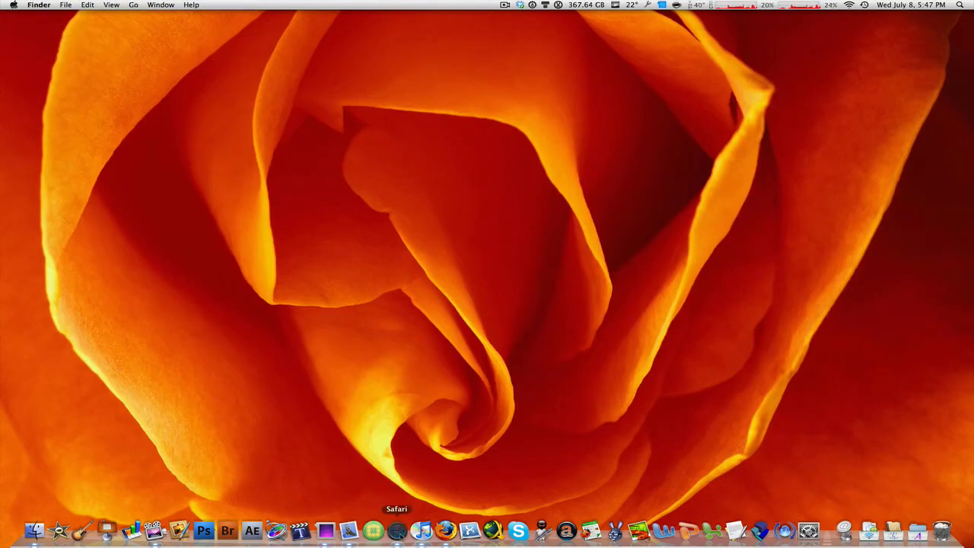
mouse_move(517, 187)
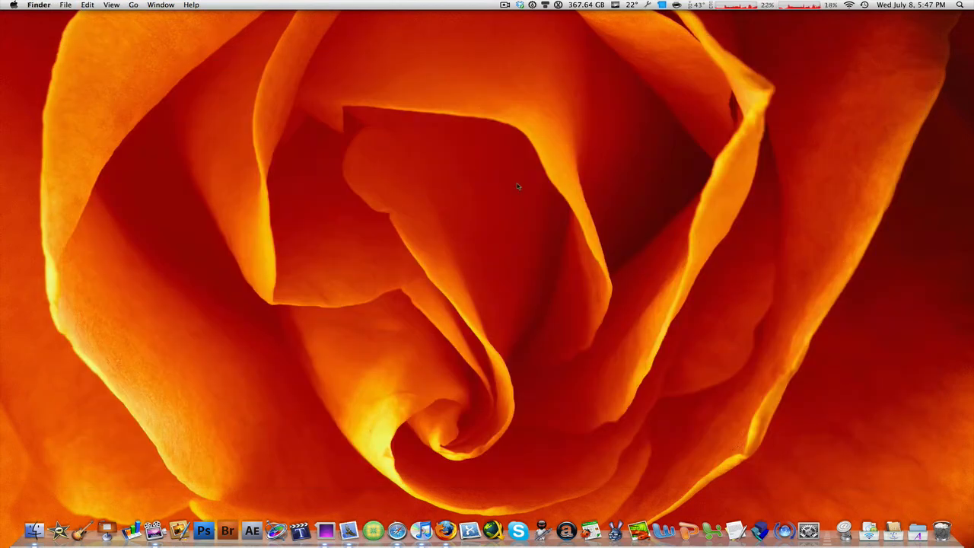
mouse_move(362, 512)
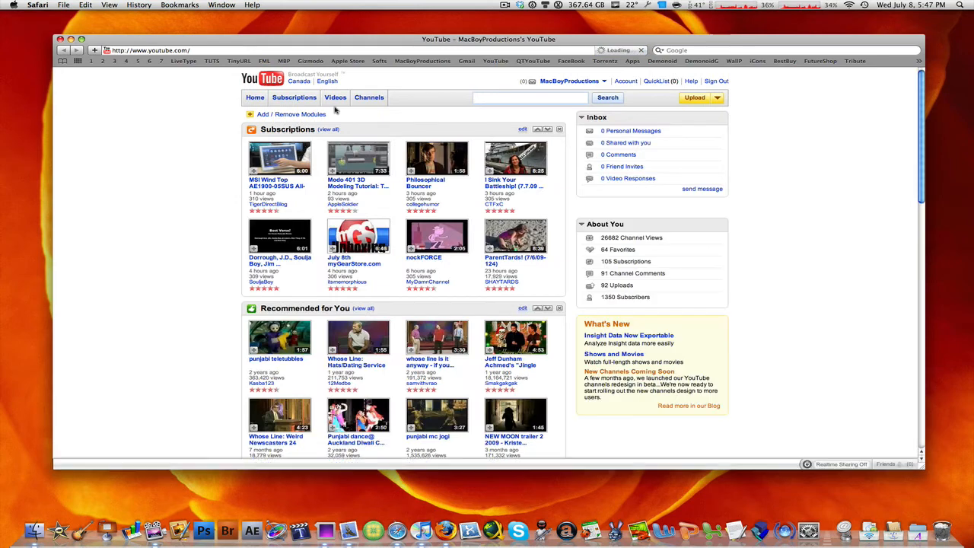
Step: Load facebook.com from the FaceBook bookmark in the Bookmarks Bar
left_click(571, 60)
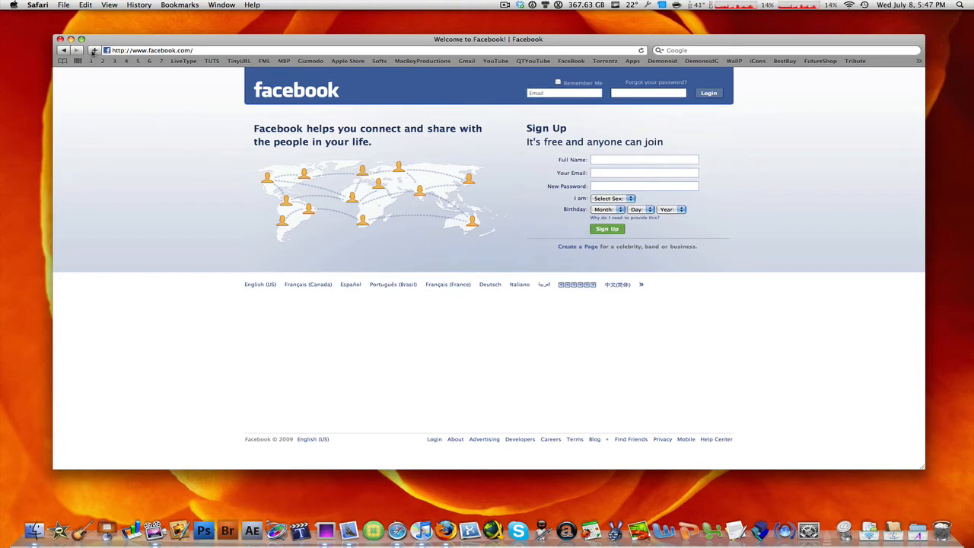
mouse_move(94, 50)
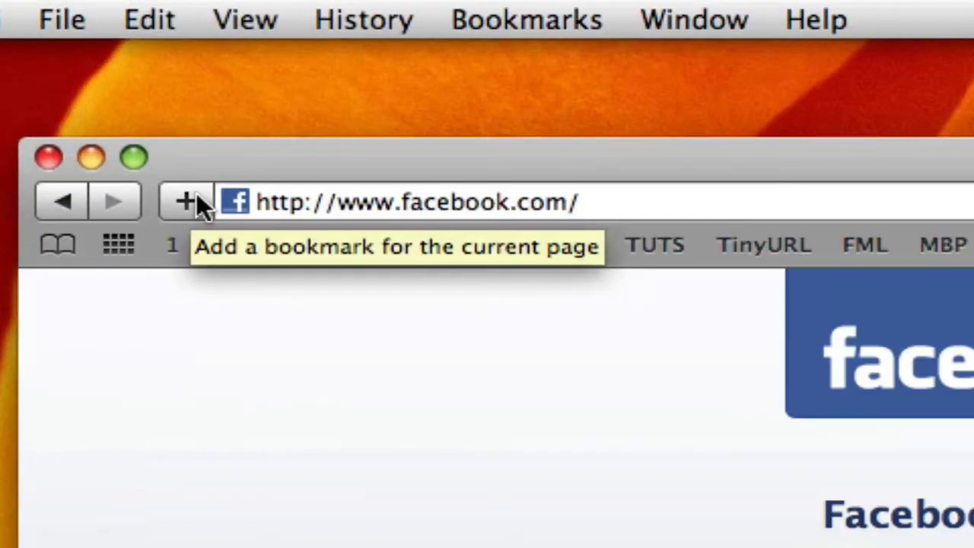
Step: Select the Facebook address-bar favicon and drag it into the Dock beside the divider
left_click(415, 201)
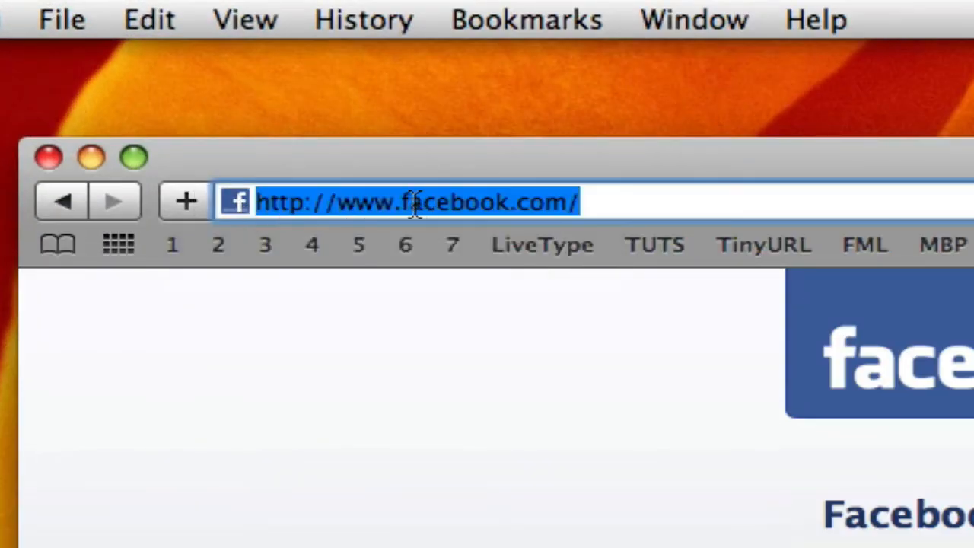
left_click(521, 236)
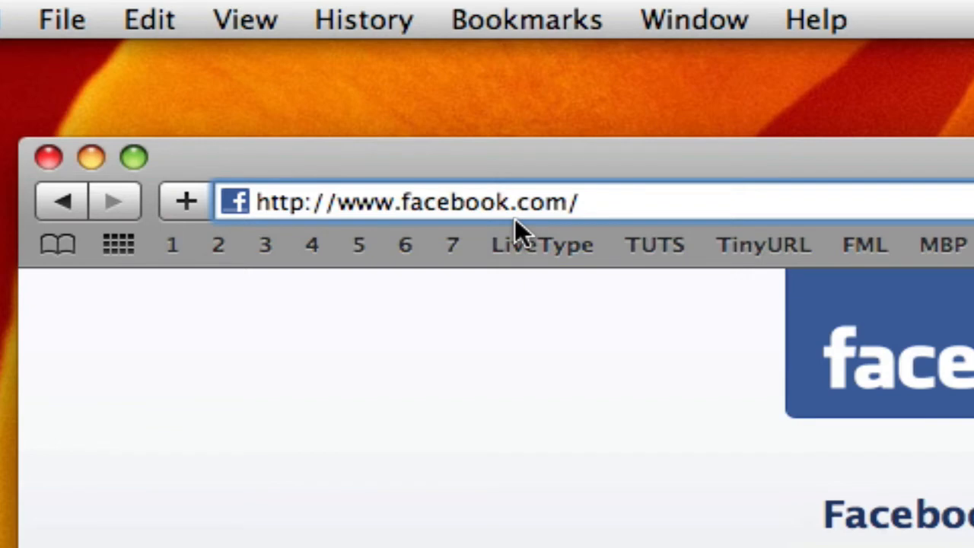
left_click(411, 201)
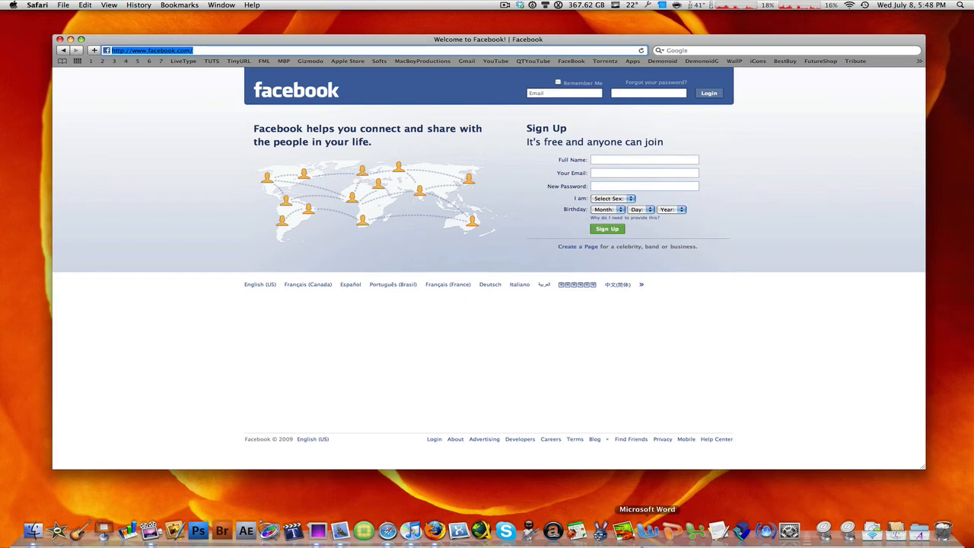
mouse_move(706, 460)
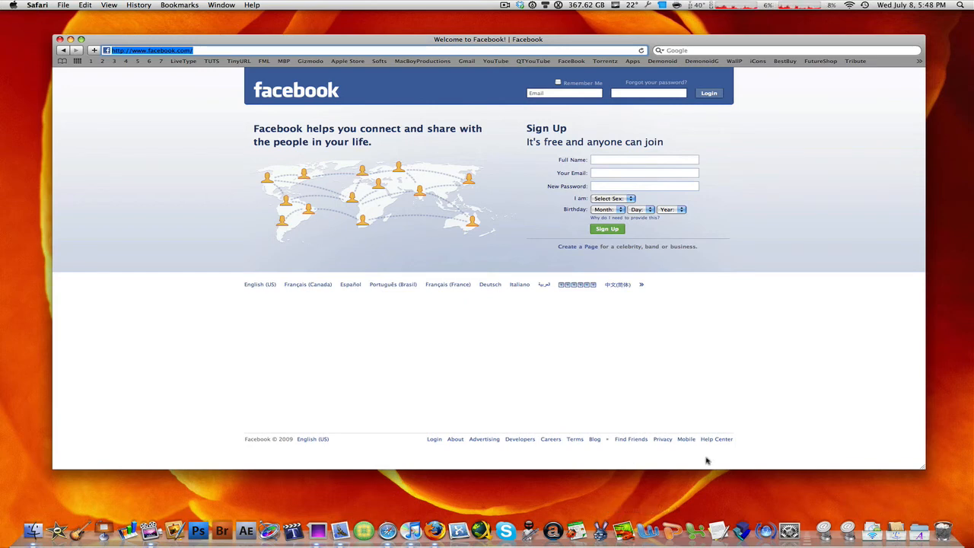
mouse_move(815, 477)
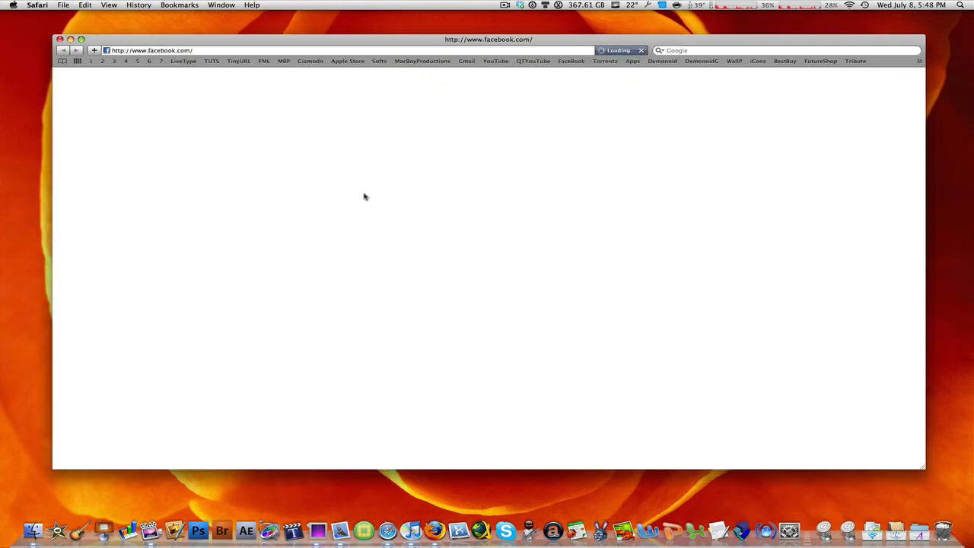
Step: Close Safari so only the rose wallpaper desktop and Dock remain
left_click(60, 39)
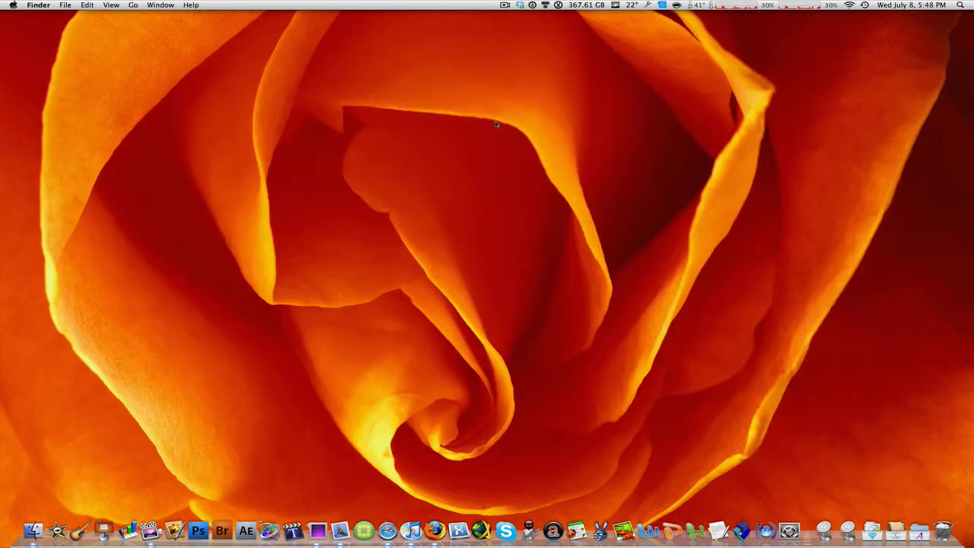